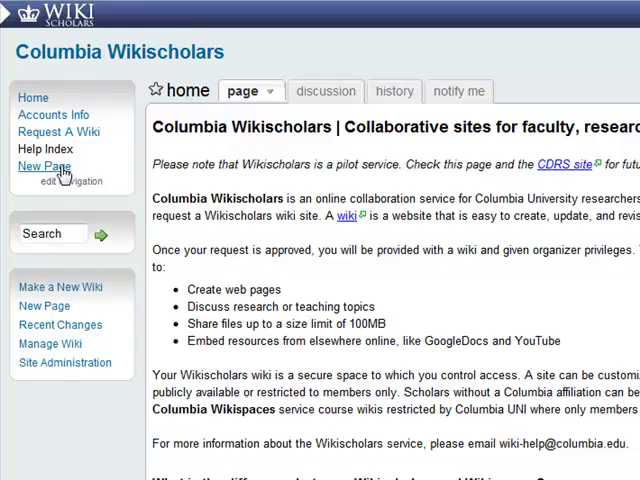
# Start a new wiki page via the New Page link in the left navigation panel
pyautogui.click(44, 165)
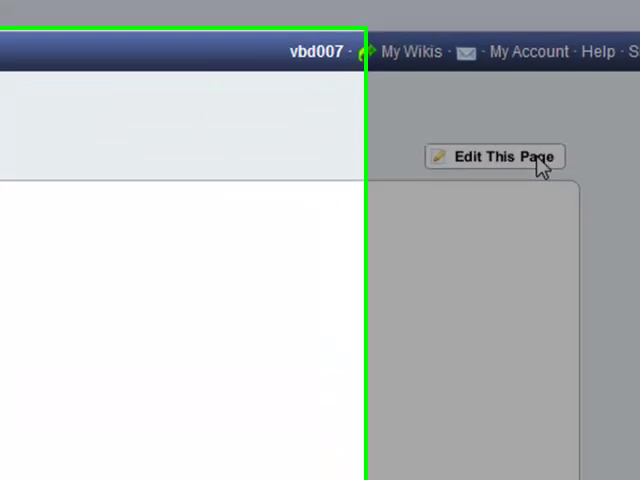
# Open the new page in the editor, showing its 'Type in the content of your page here.' placeholder
pyautogui.click(493, 156)
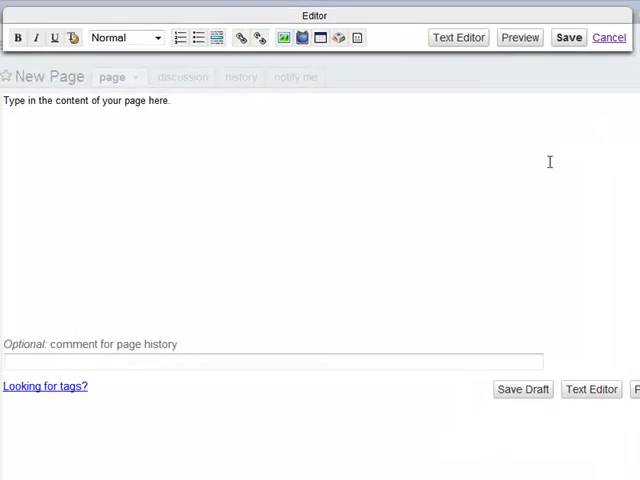
pyautogui.moveTo(395, 38)
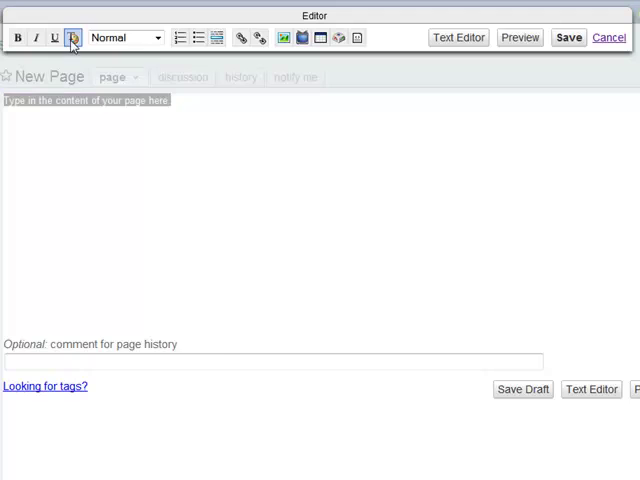
pyautogui.click(72, 37)
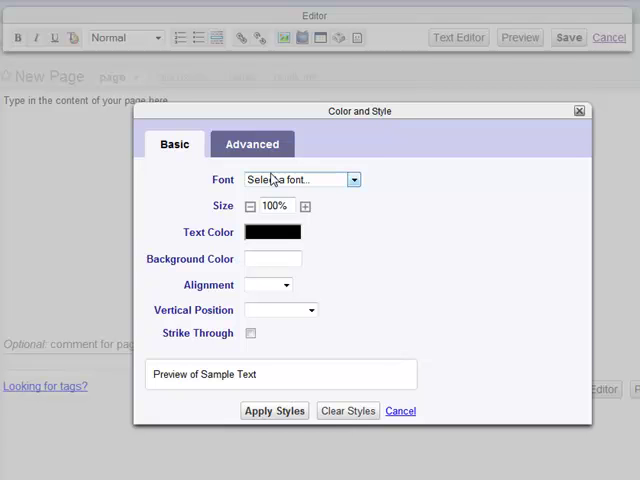
pyautogui.moveTo(273, 232)
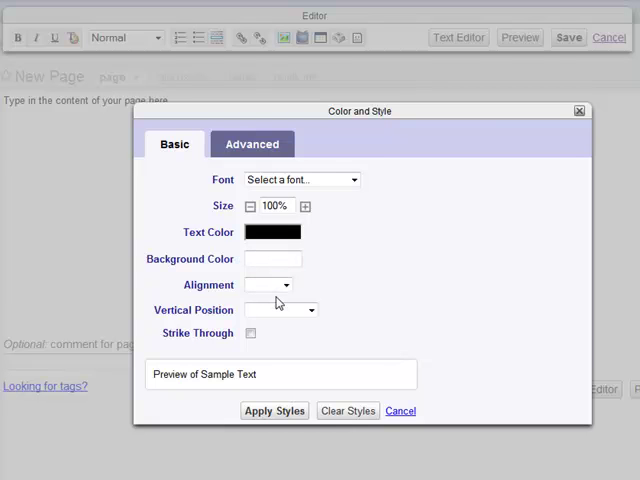
pyautogui.click(399, 410)
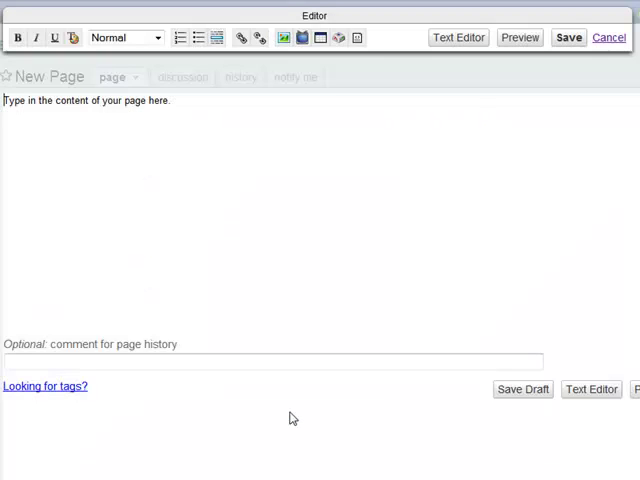